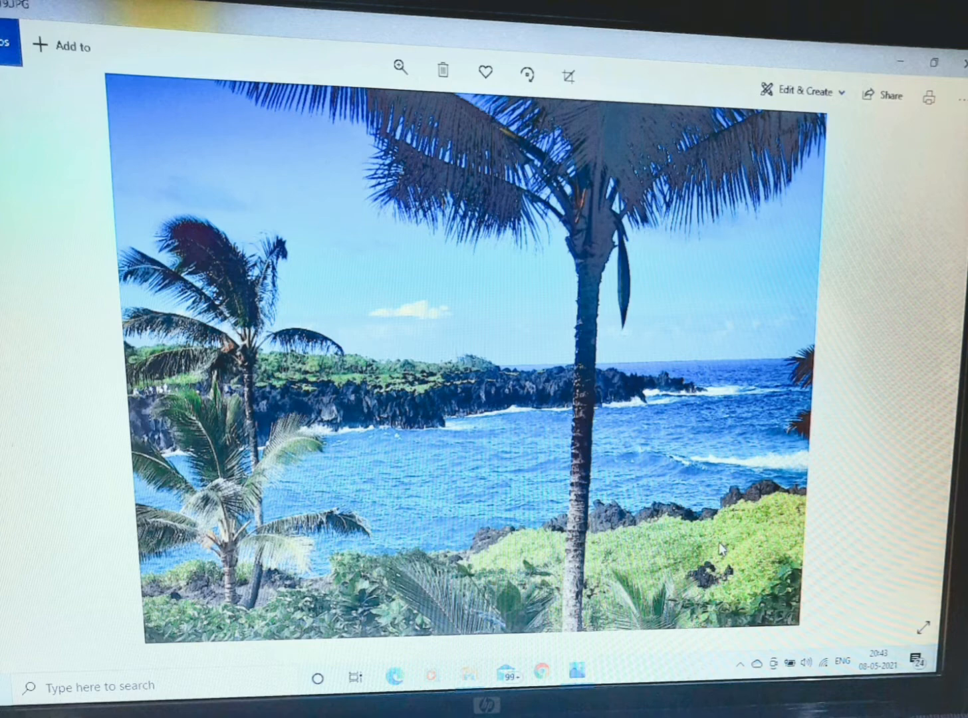
- Search Windows for "screenshot" to surface Snipping Tool
text(screenshot)
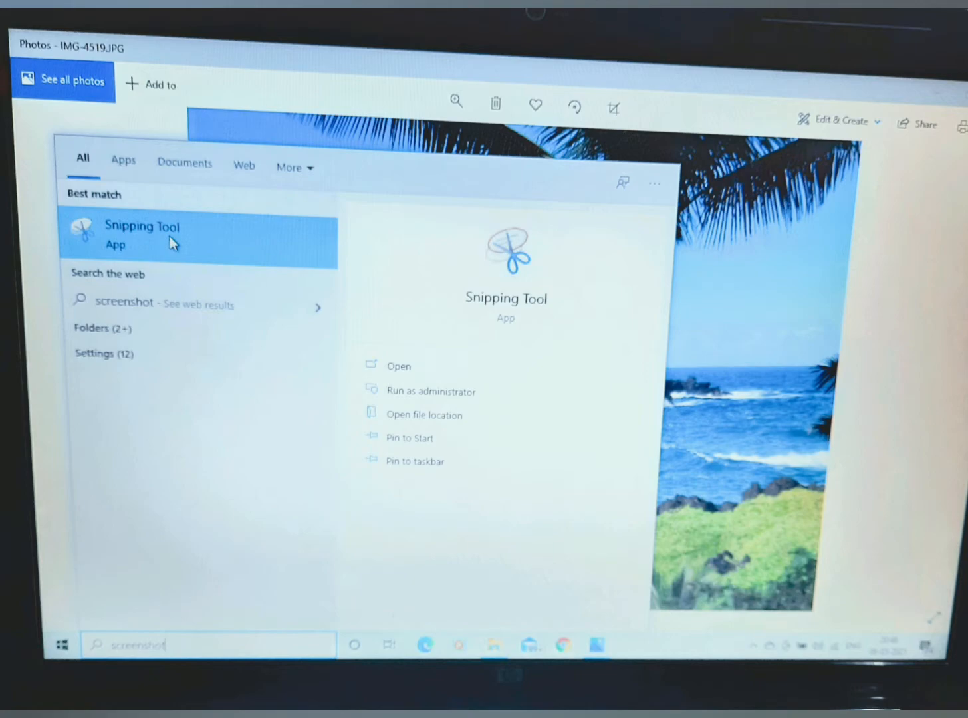
- Launch Snipping Tool and capture a new snip of the palm-tree beach photo
click(141, 226)
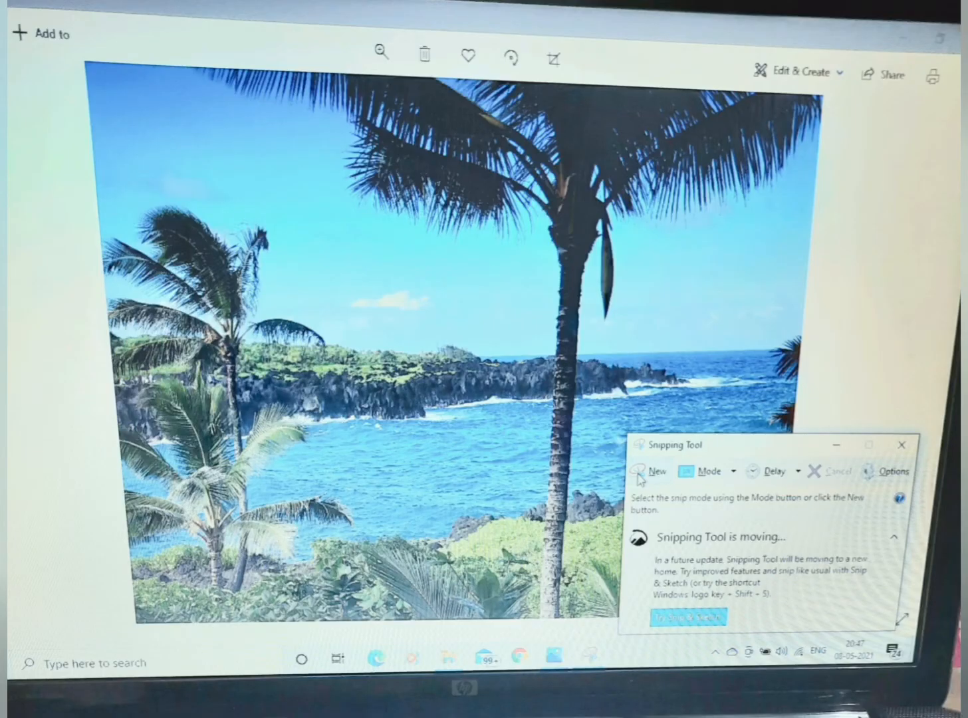
click(657, 471)
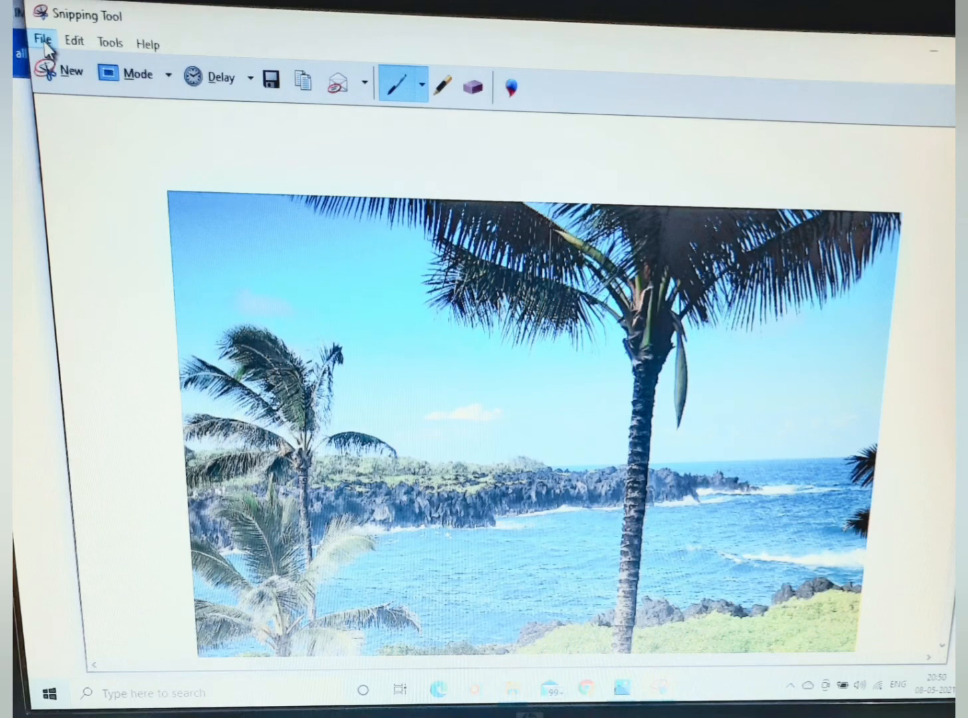
- Choose Save As from the File menu to save the beach snip
click(43, 39)
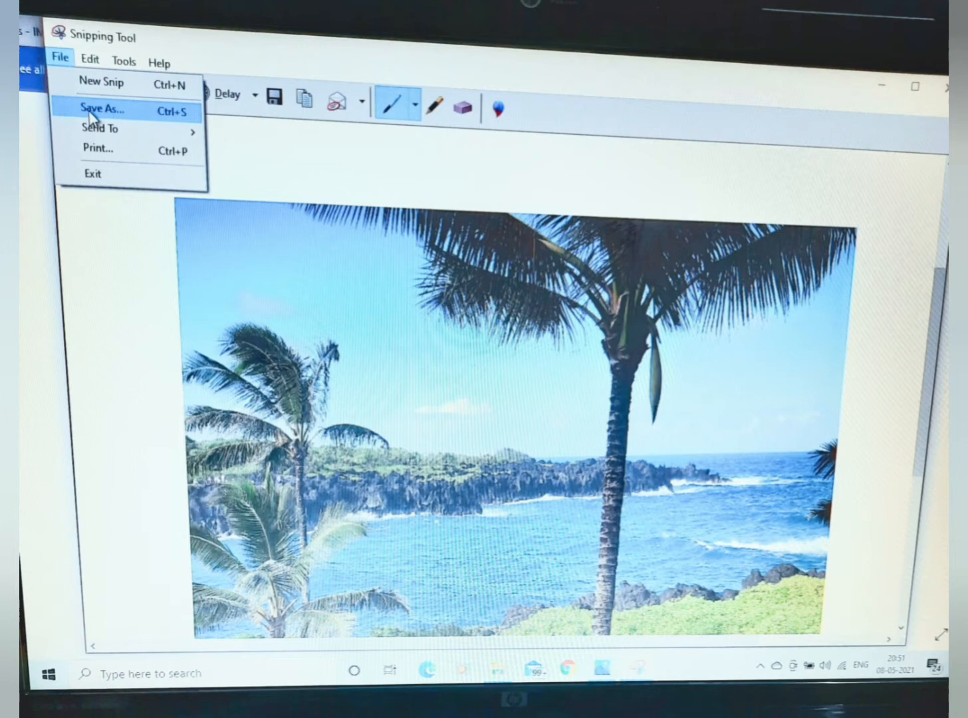
click(103, 110)
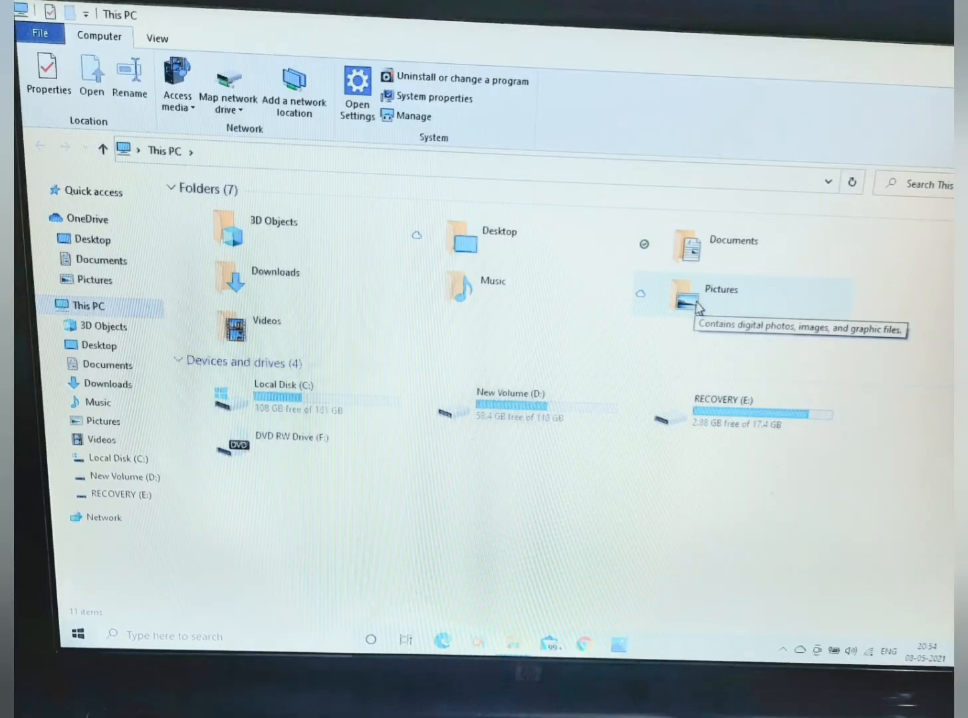
- Share capture xx.PNG from Pictures\Screenshots into a new Mail message
double_click(685, 296)
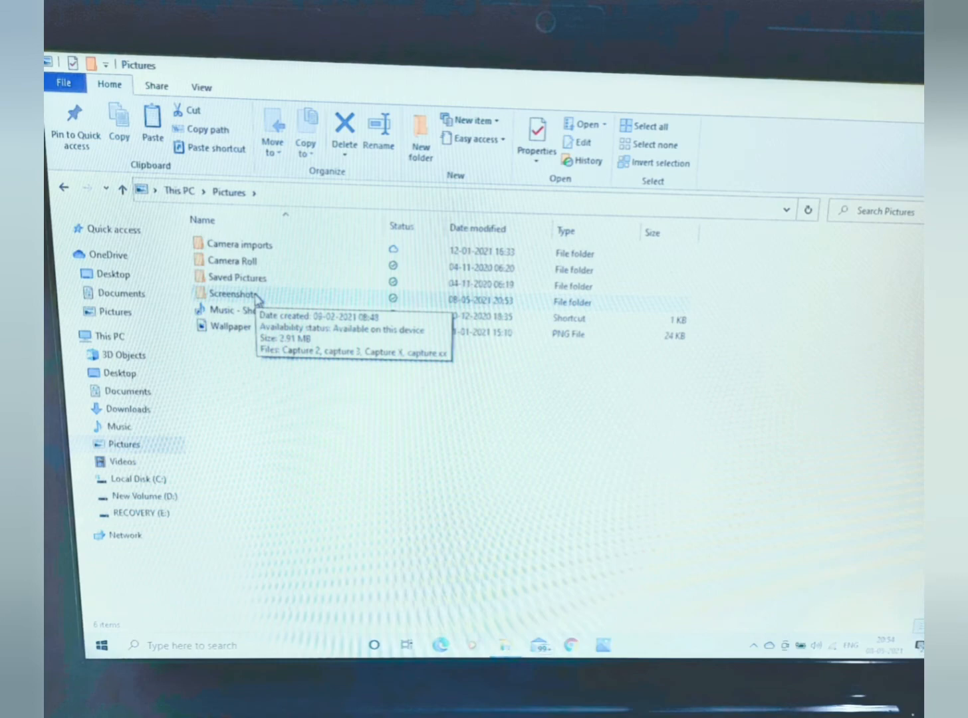
double_click(233, 294)
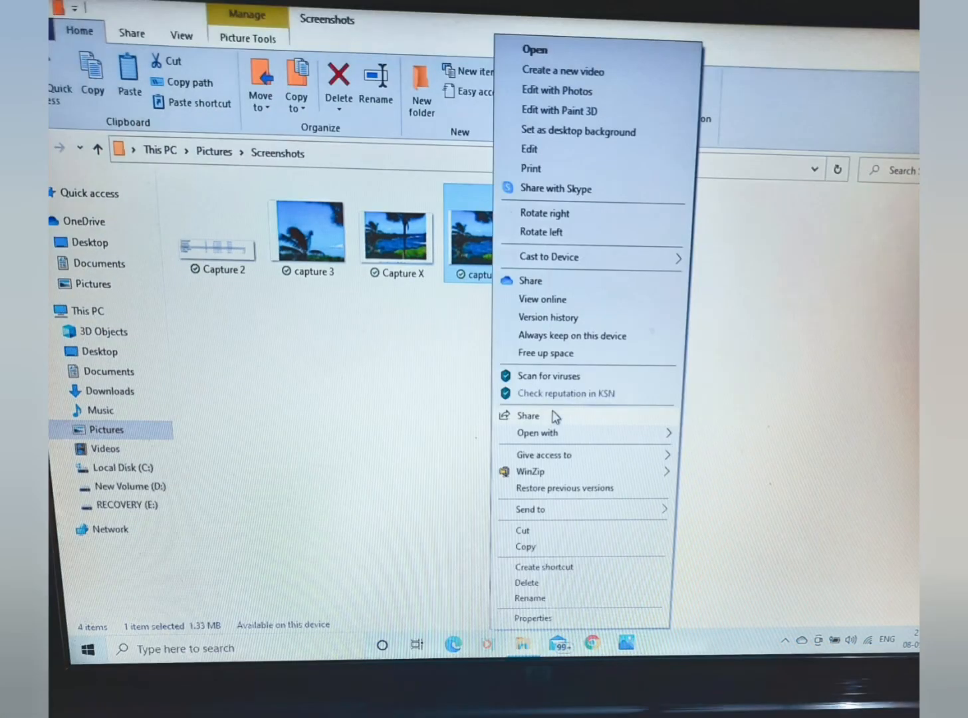
click(529, 415)
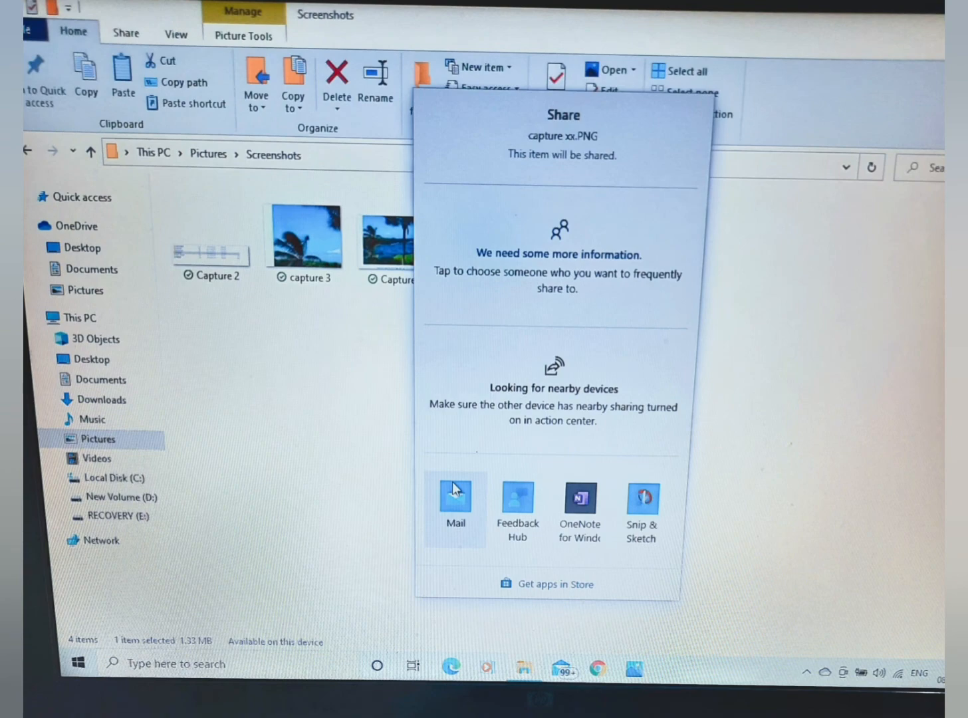
click(455, 504)
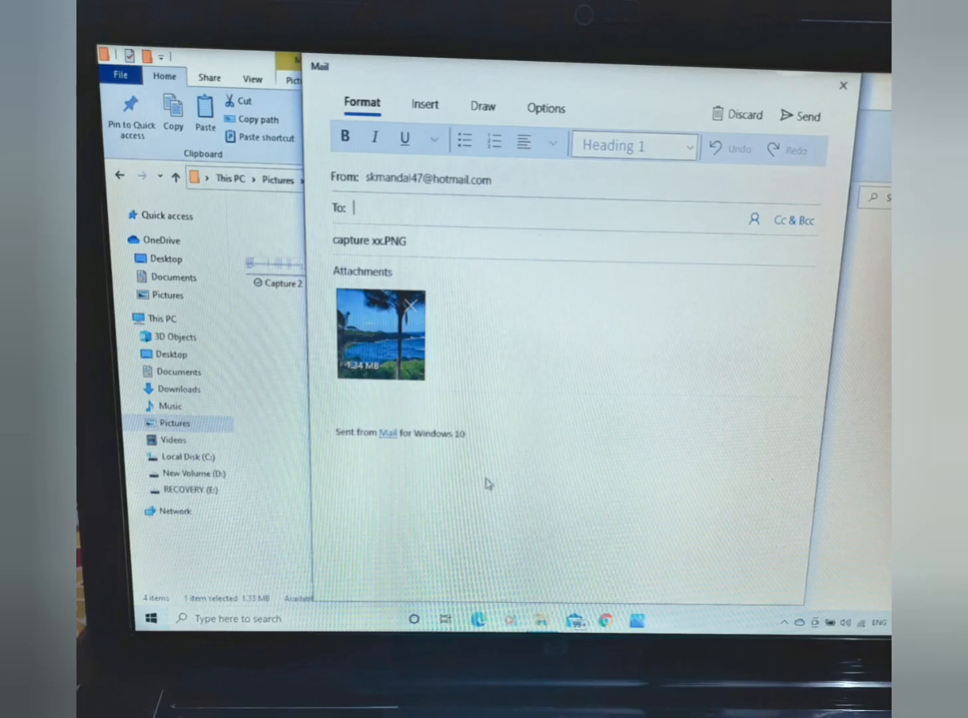